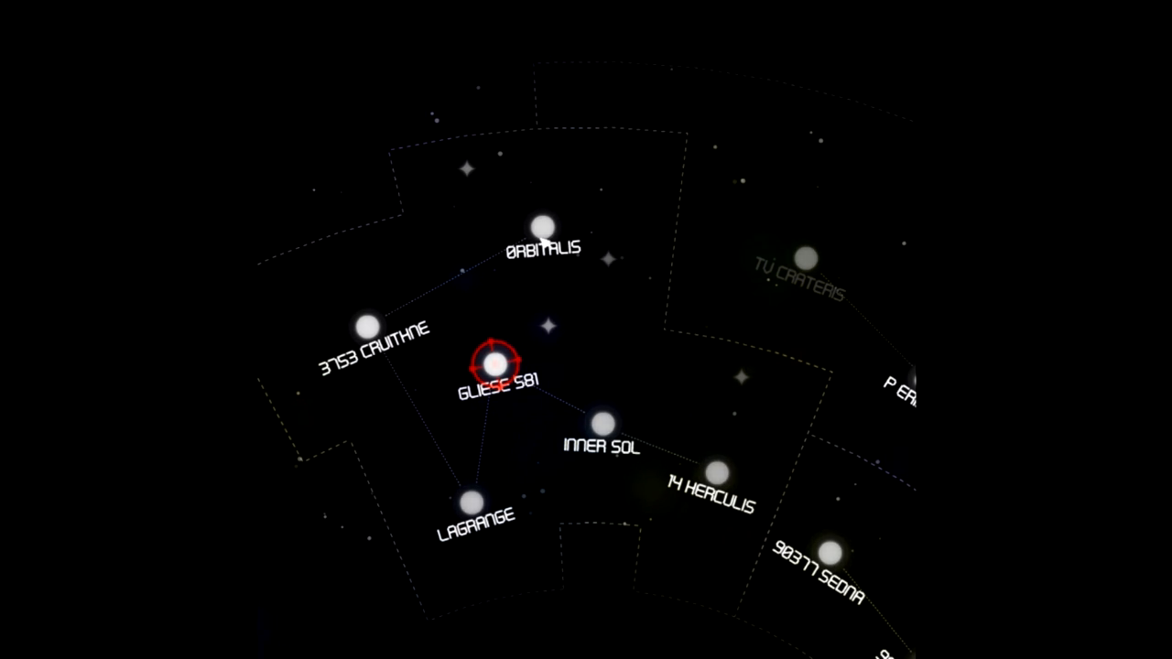
# Select the Orbitalis star on the map and show its leaderboard of best times
pyautogui.click(540, 227)
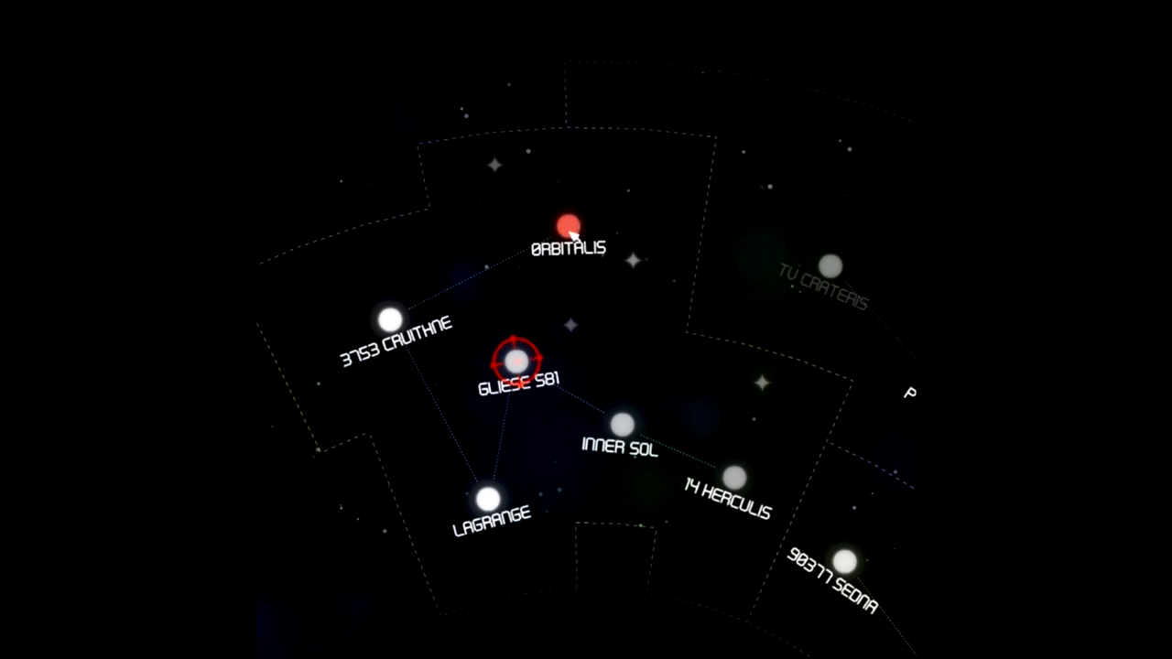
pyautogui.click(564, 227)
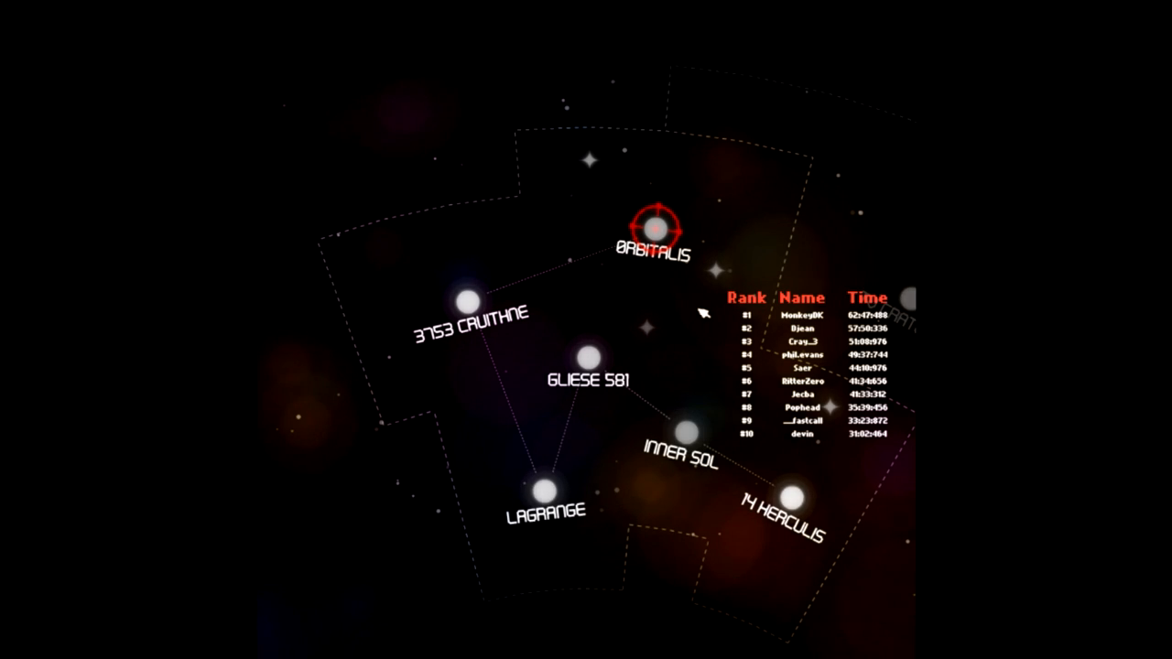
pyautogui.moveTo(742, 447)
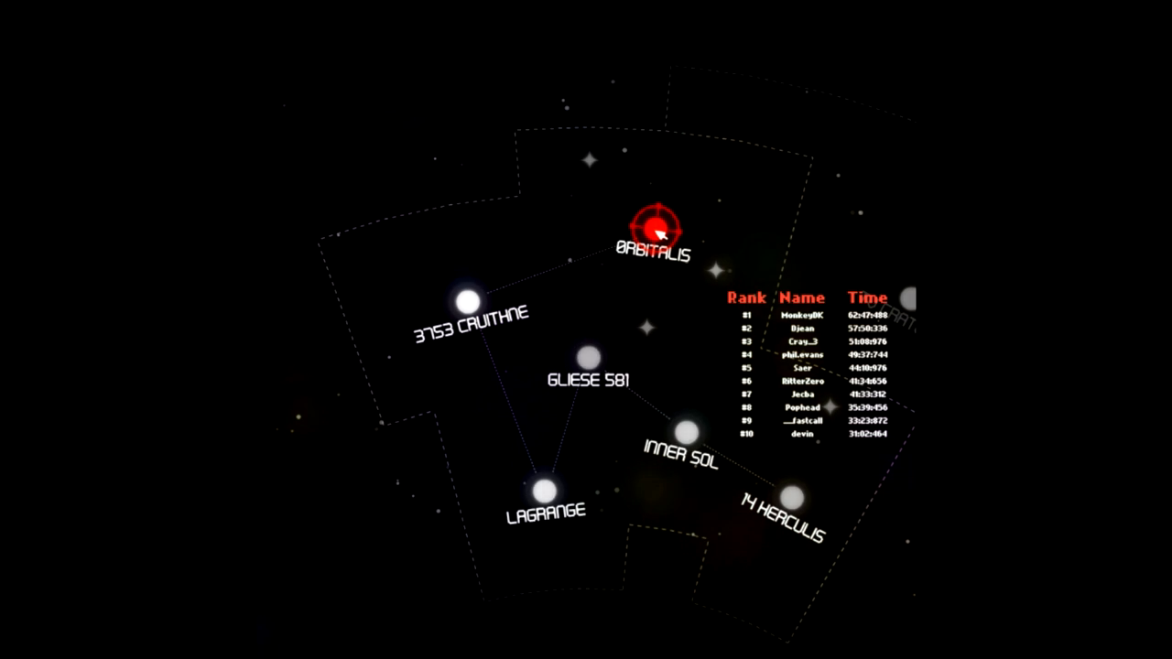
pyautogui.click(657, 224)
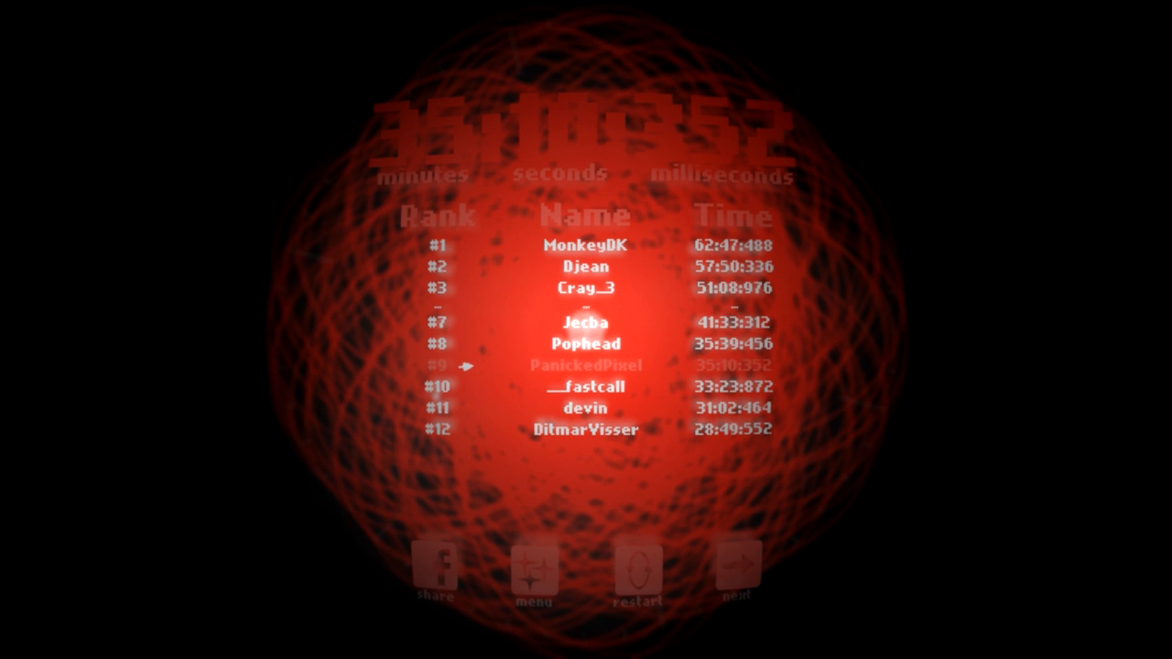
pyautogui.moveTo(540, 366)
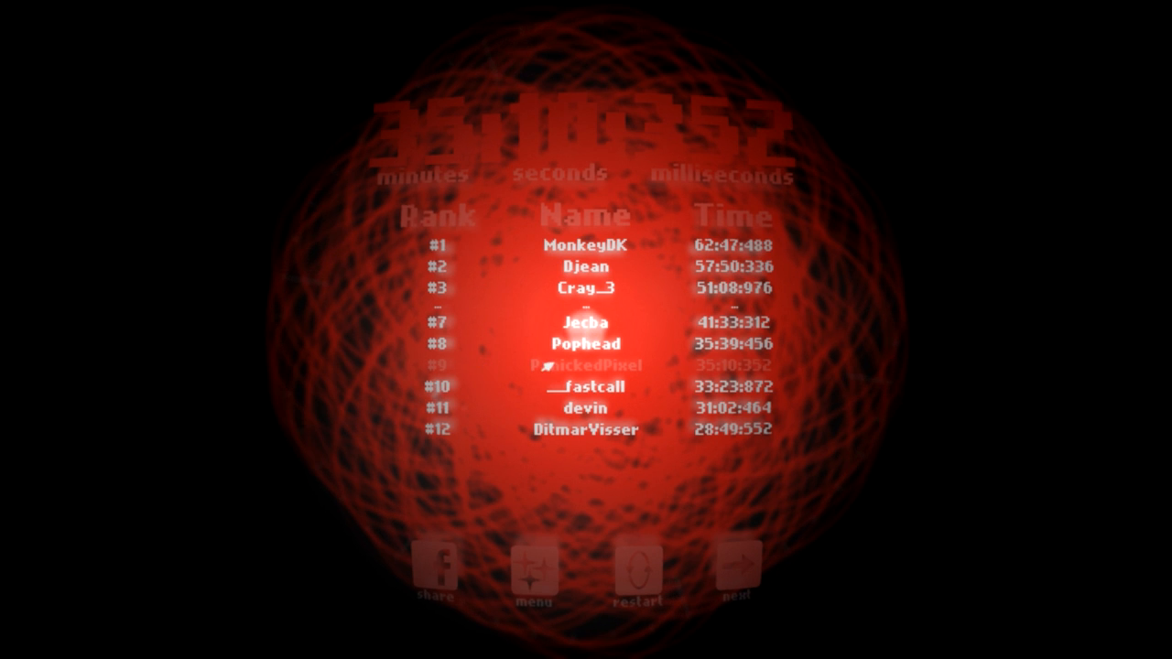
pyautogui.moveTo(674, 383)
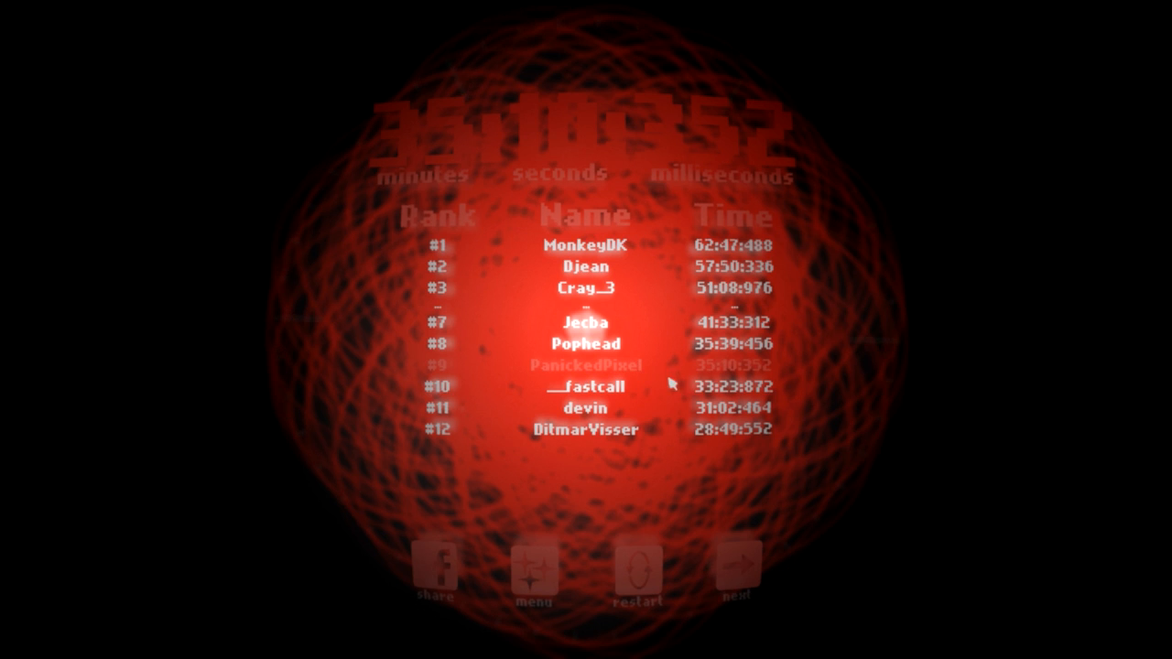
pyautogui.moveTo(791, 375)
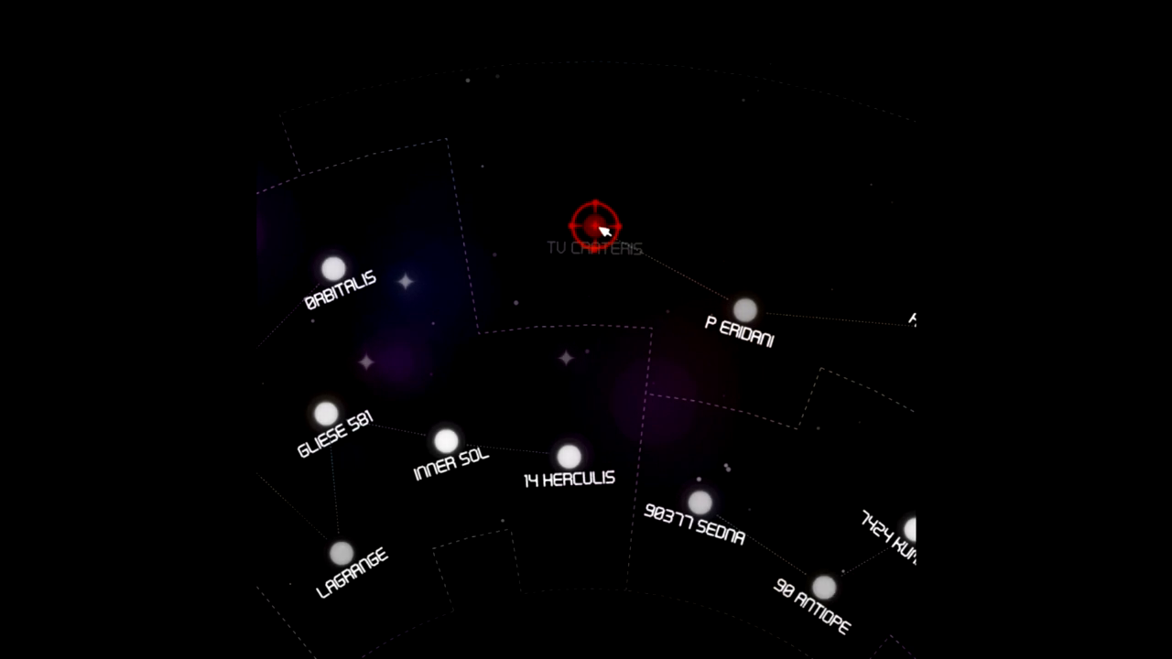
# Launch the TV Crateris level from its node on the star map
pyautogui.click(593, 224)
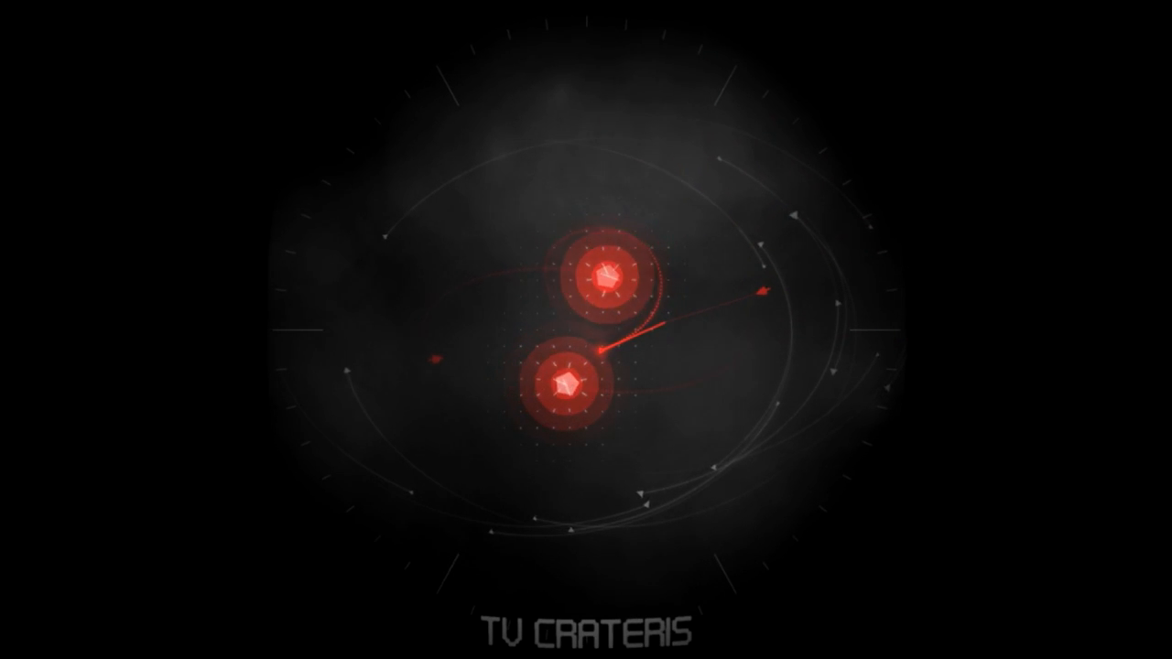